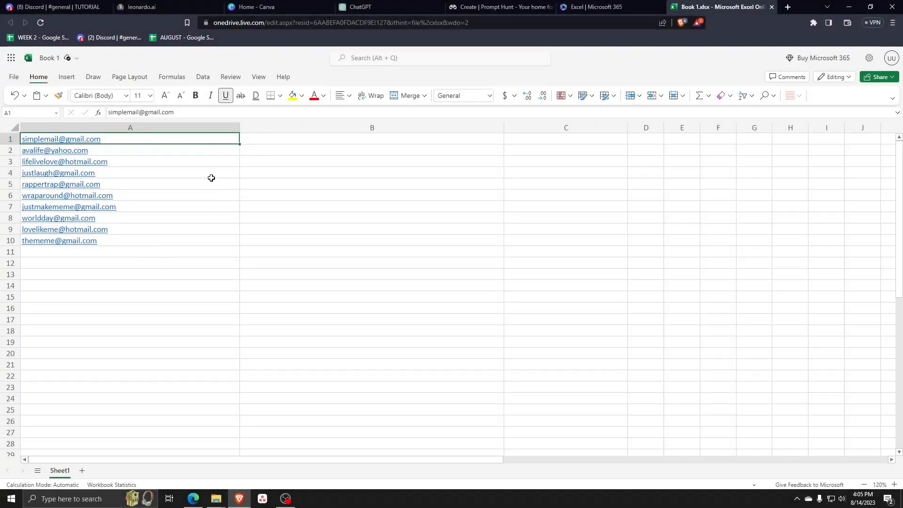
- Enter =TEXTJOIN(";";TRUE;A1:A10) in B1 to join the addresses with semicolons, ignoring empty cells
click(372, 139)
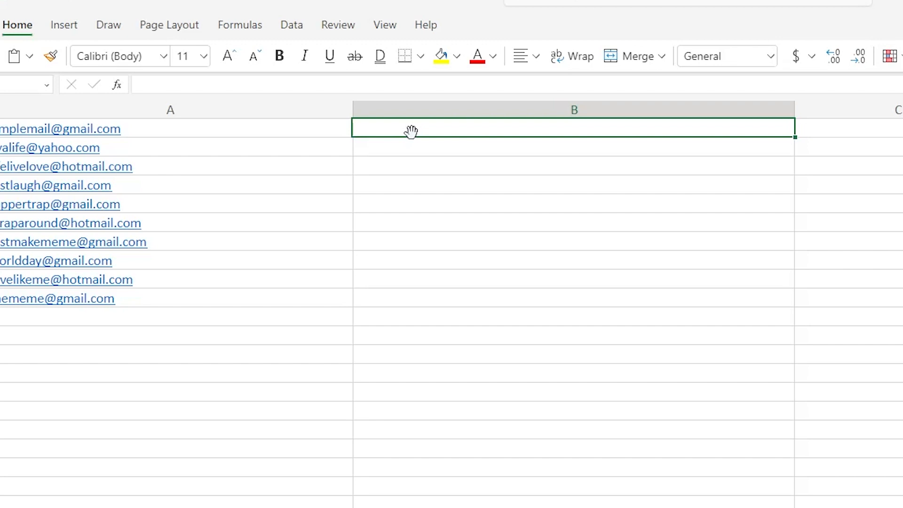
text(=TEXTJOIN)
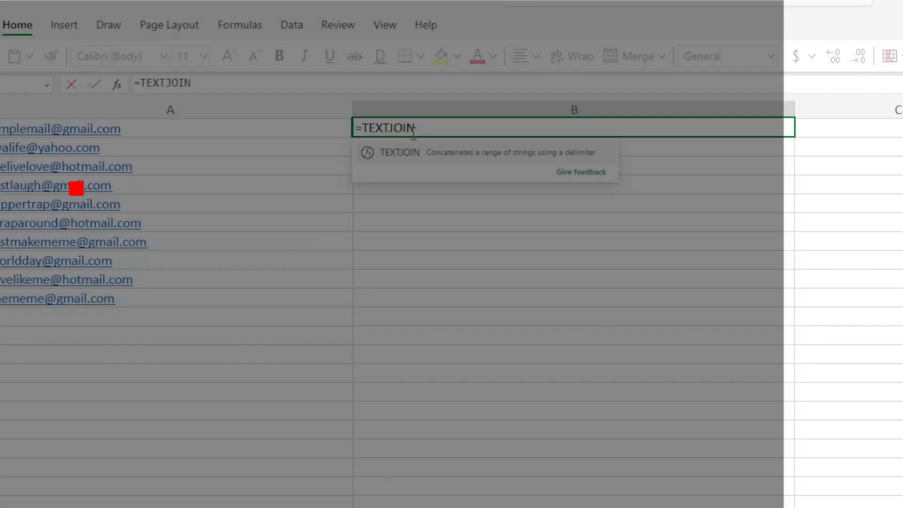
text(()
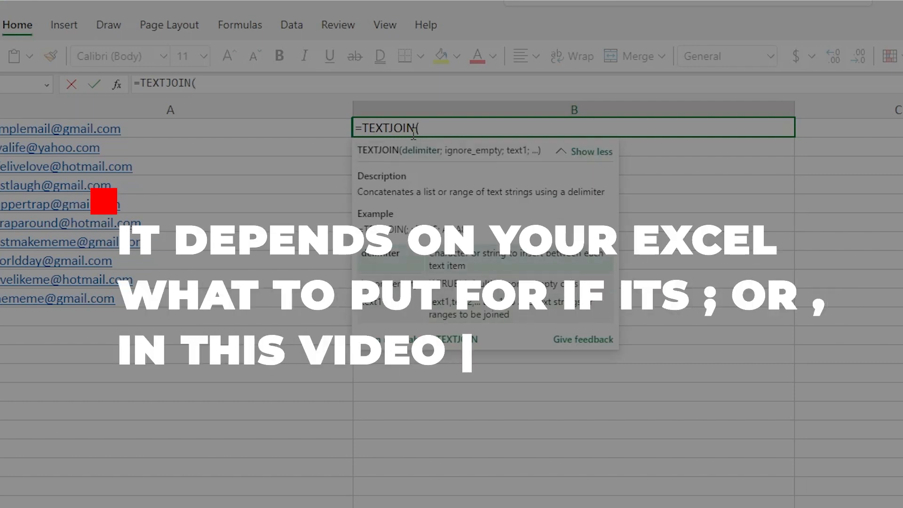
text(")
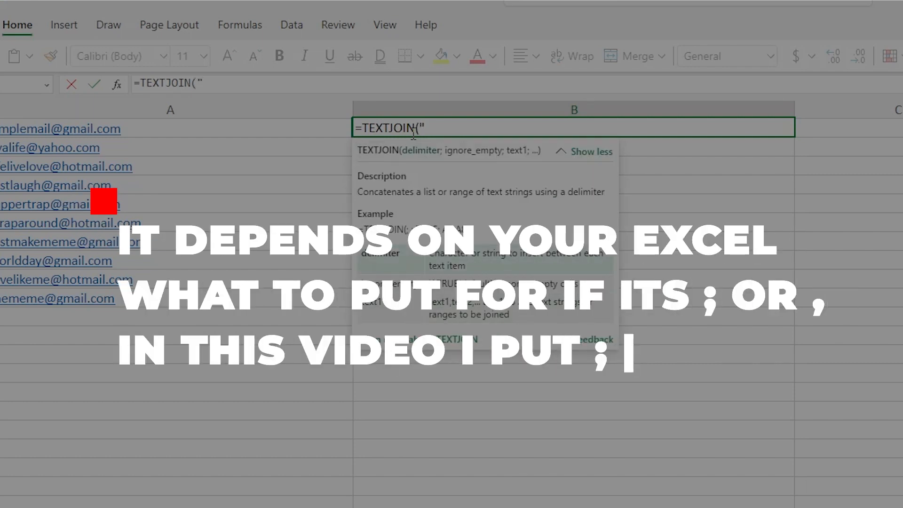
text(;";TRUE)
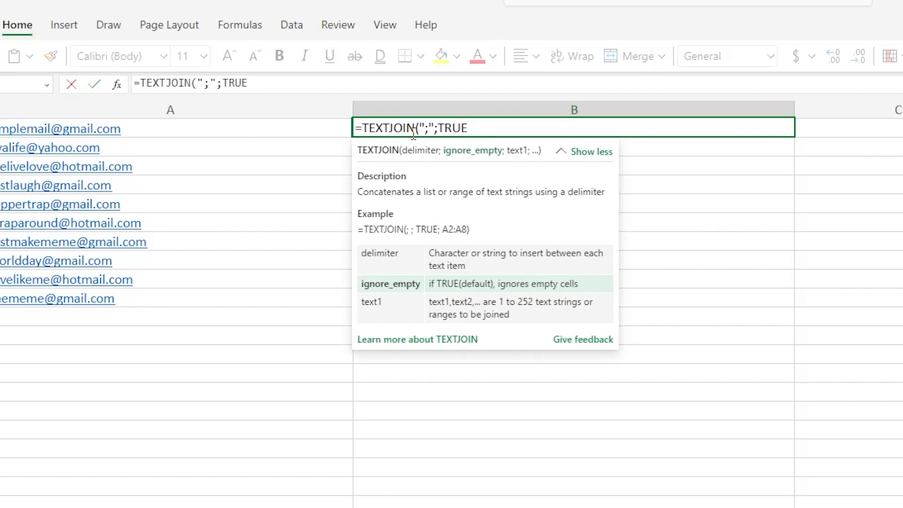
text(;A1:A10)
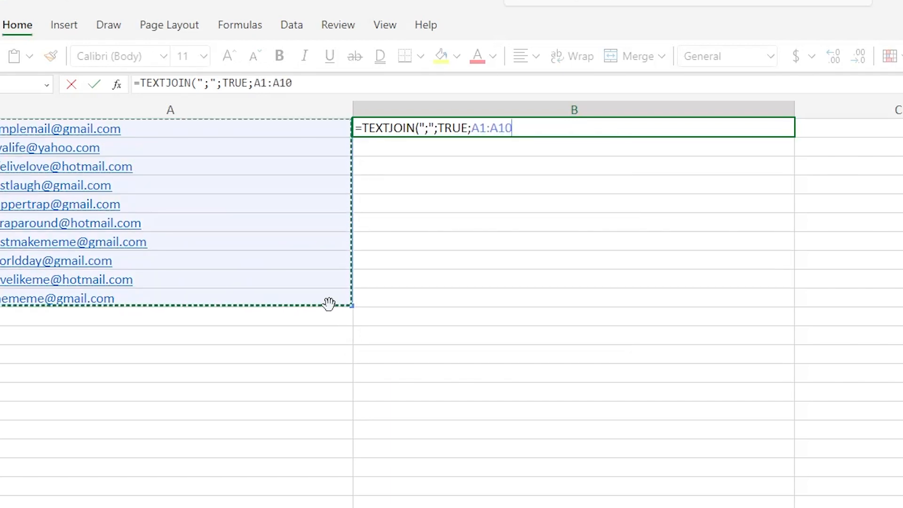
mouse_move(535, 124)
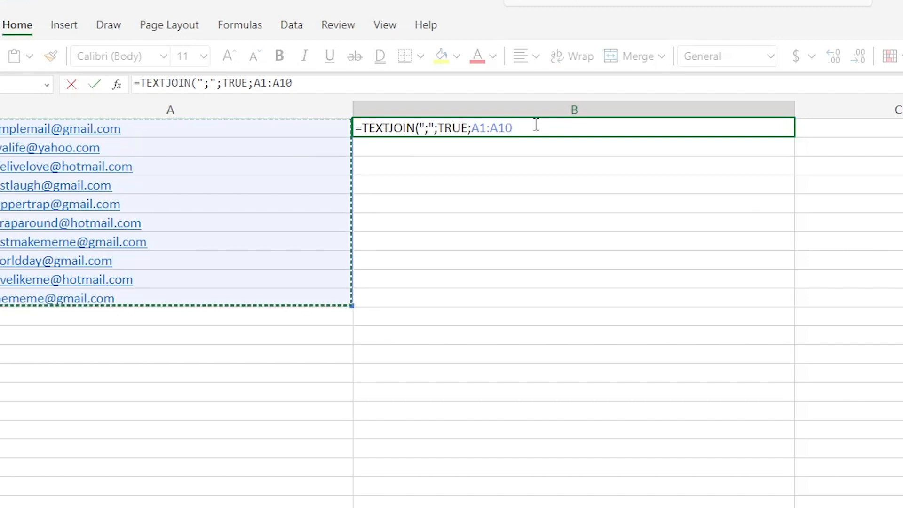
text())
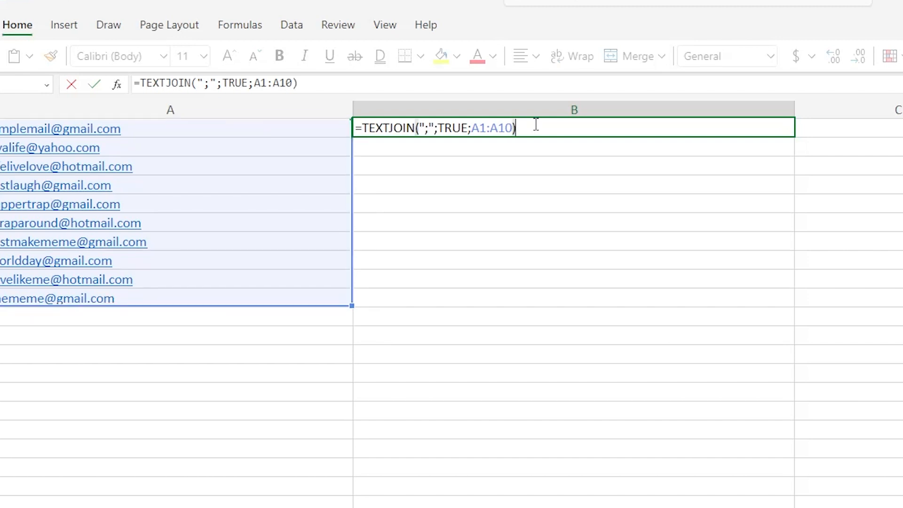
- Commit the formula so B1 shows the ten addresses as one semicolon-separated string
key(Return)
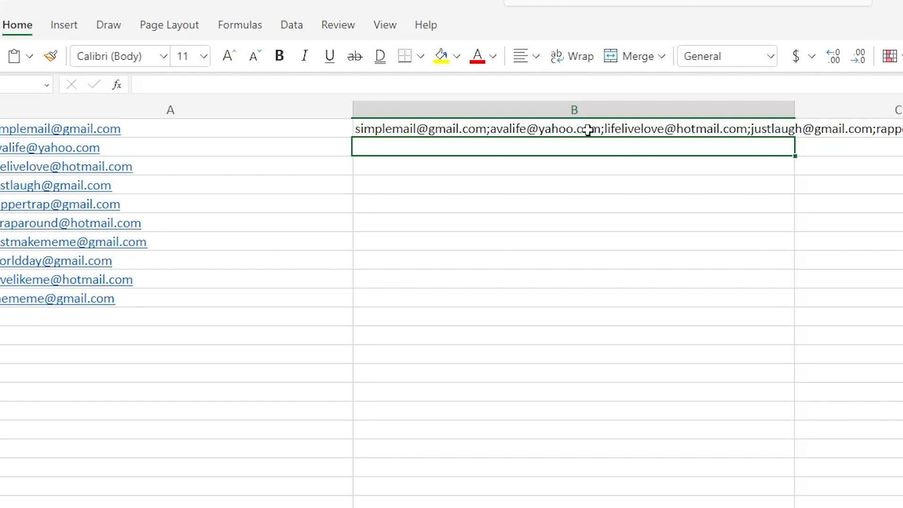
mouse_move(590, 129)
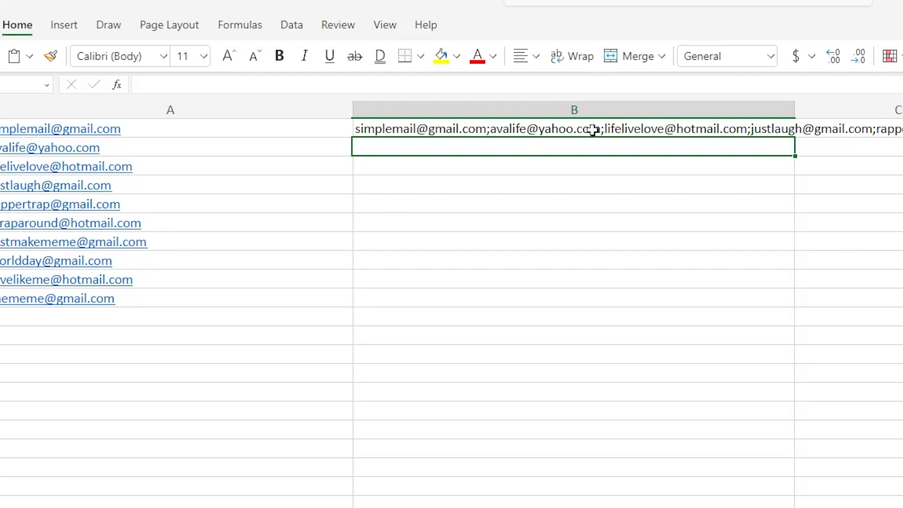
mouse_move(494, 128)
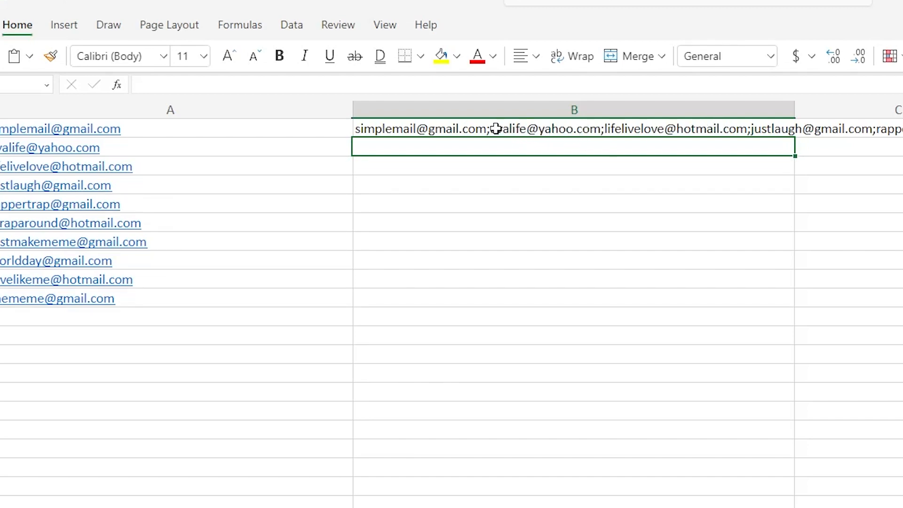
mouse_move(380, 171)
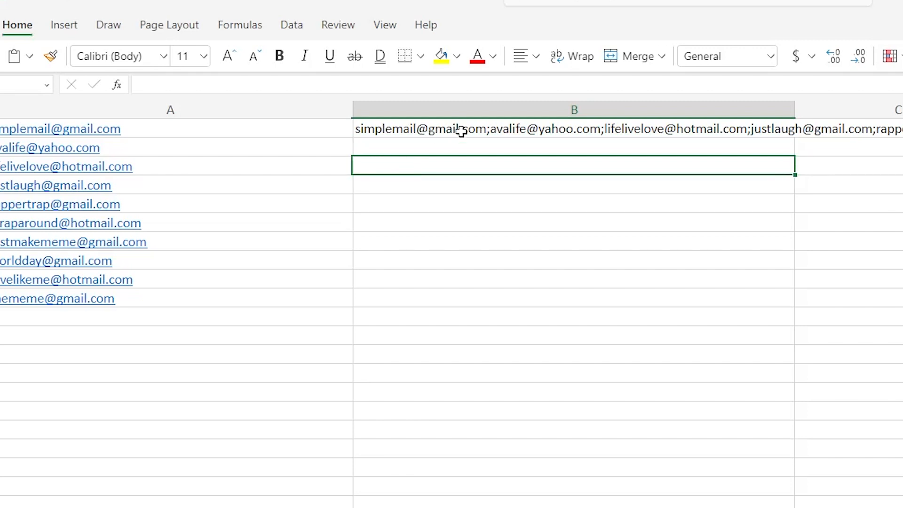
- Copy the B1 formula and paste it into B4, now joining A4:A13
right_click(573, 129)
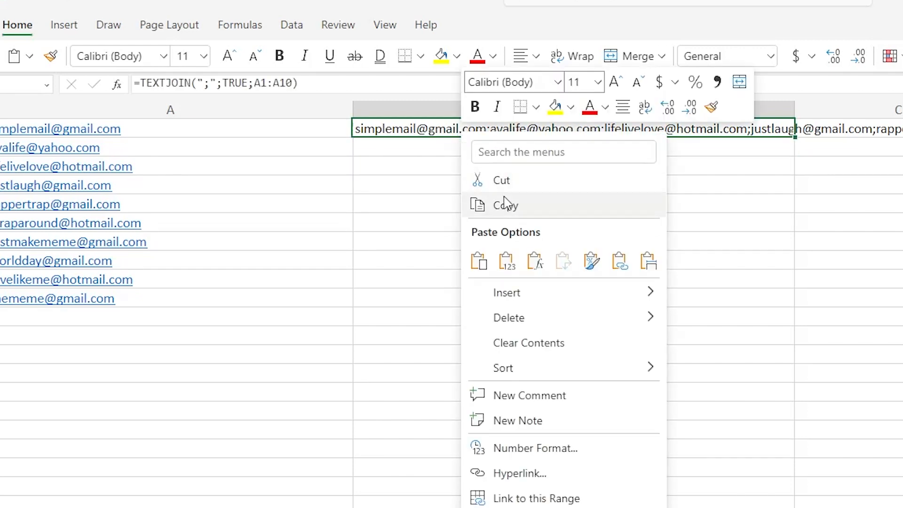
click(504, 204)
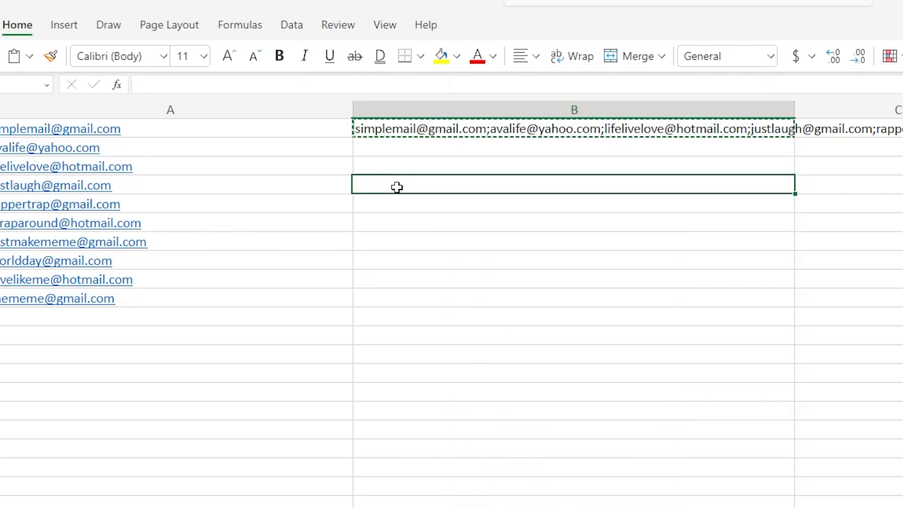
right_click(396, 186)
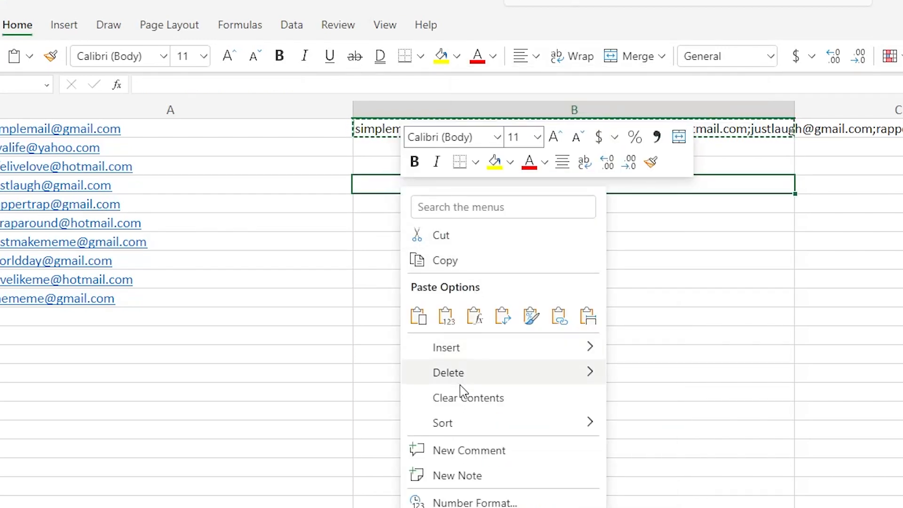
mouse_move(446, 316)
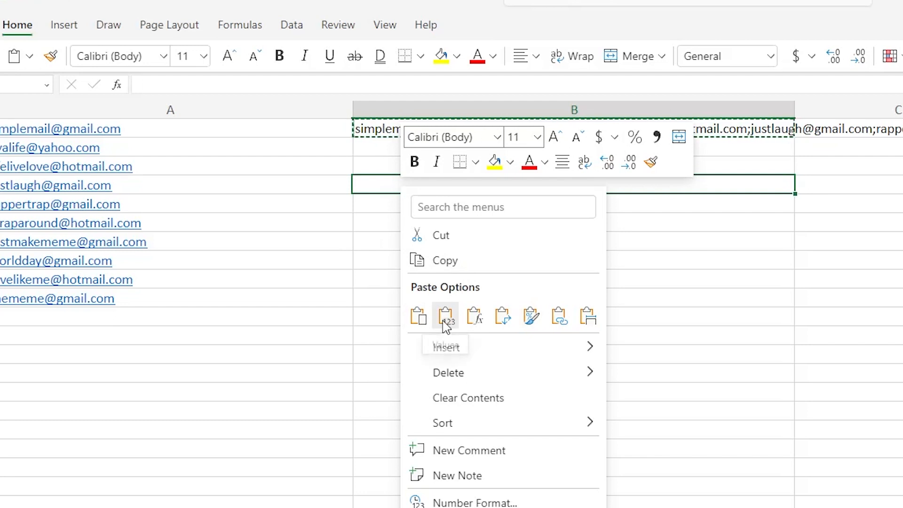
click(444, 316)
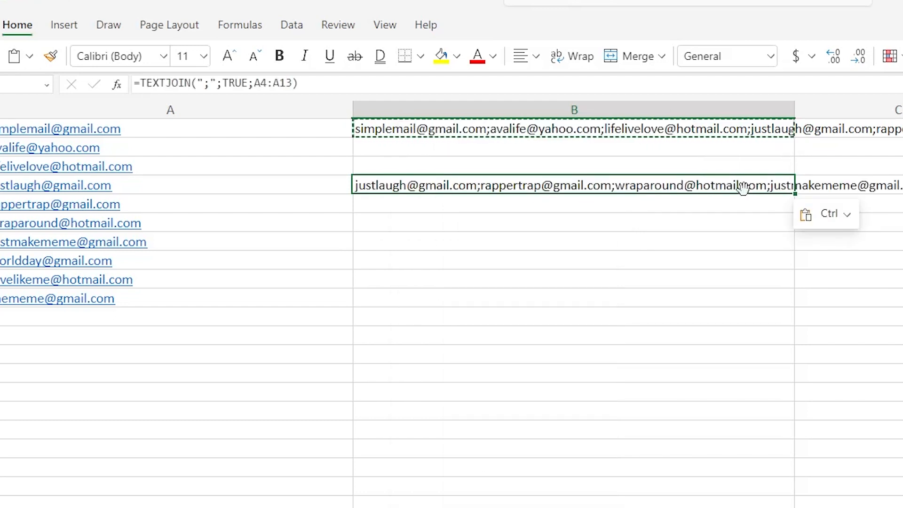
mouse_move(624, 155)
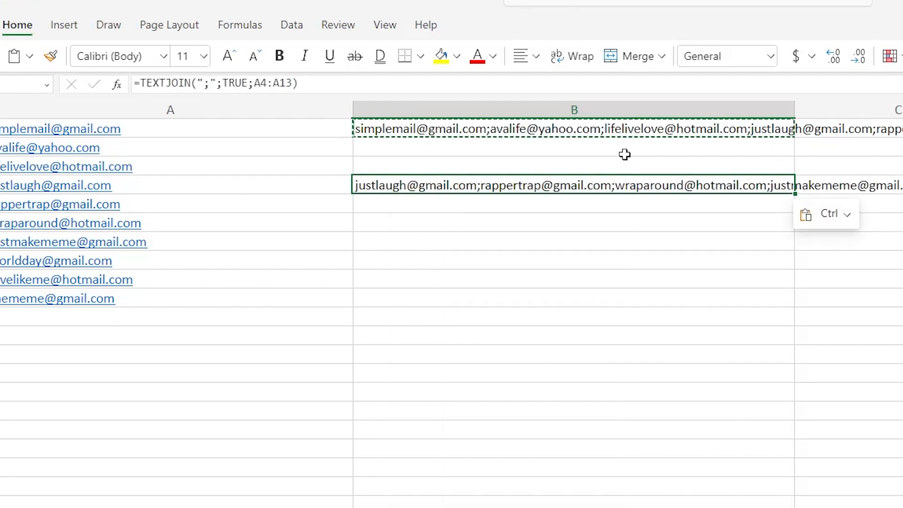
mouse_move(411, 184)
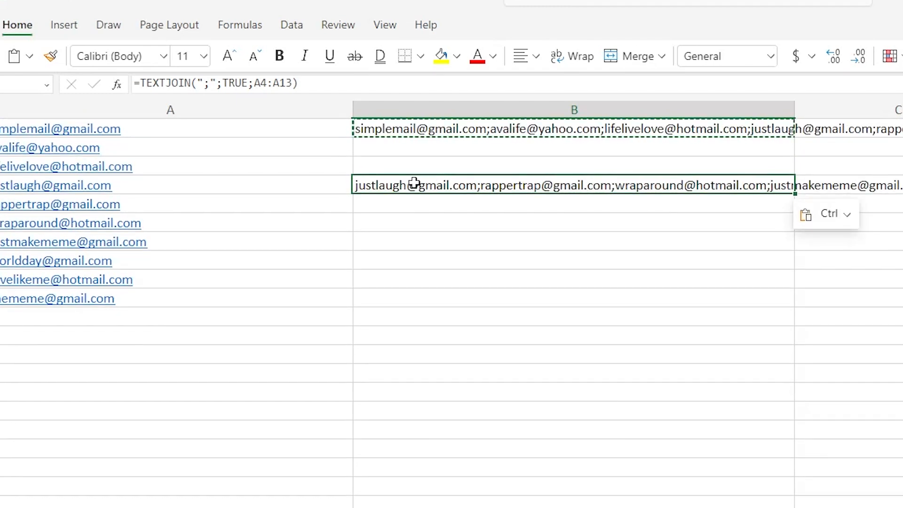
mouse_move(431, 155)
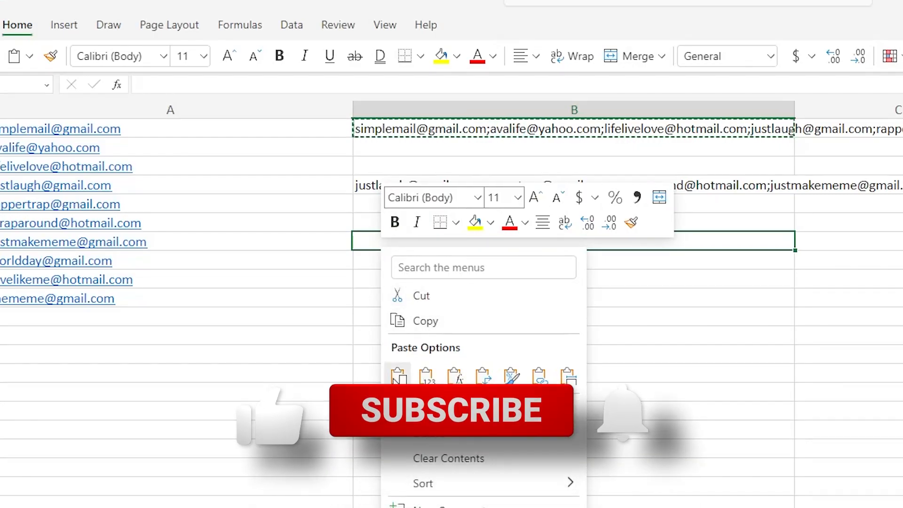
- Paste the copied formula into B7, now joining A7:A16
click(398, 375)
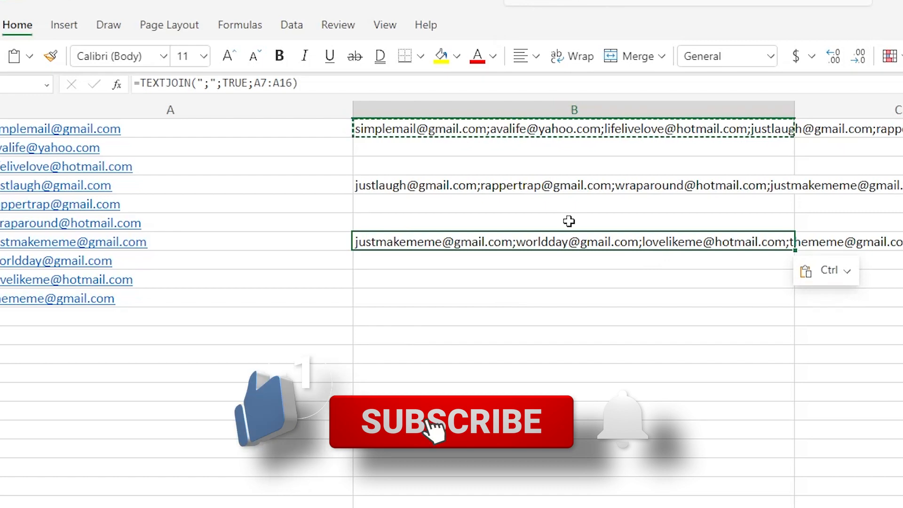